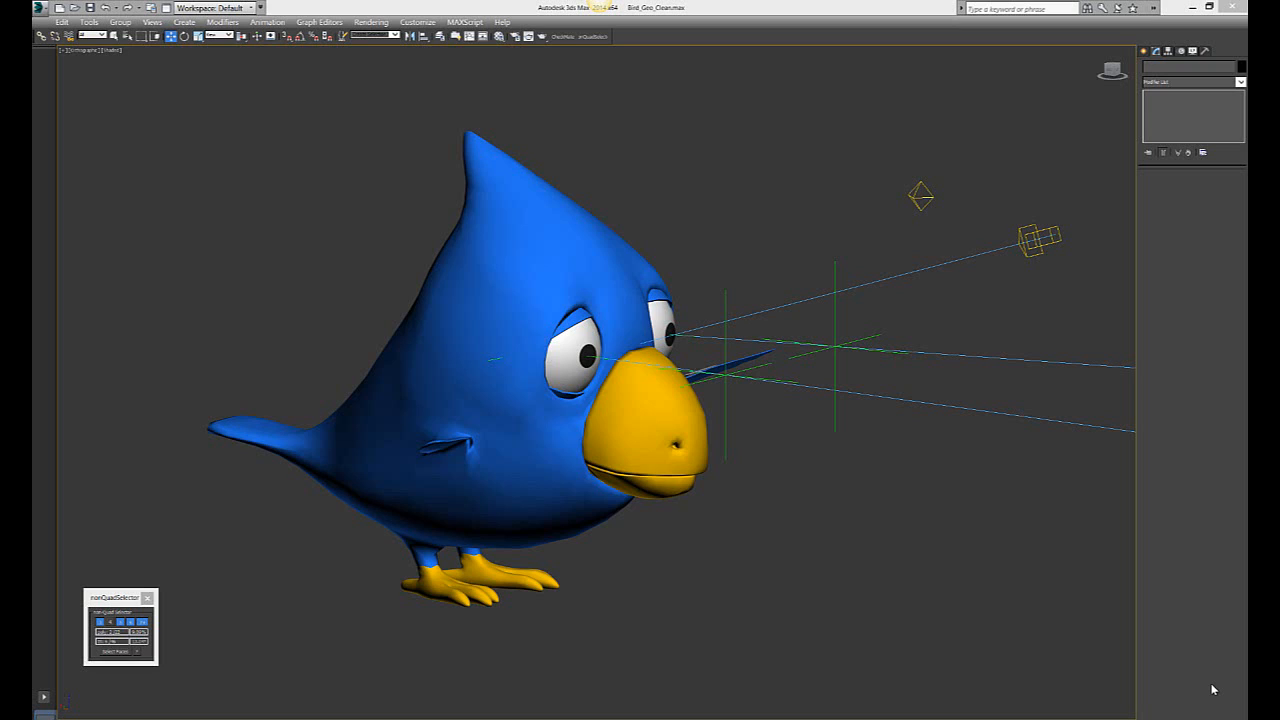
mouse_move(1116, 692)
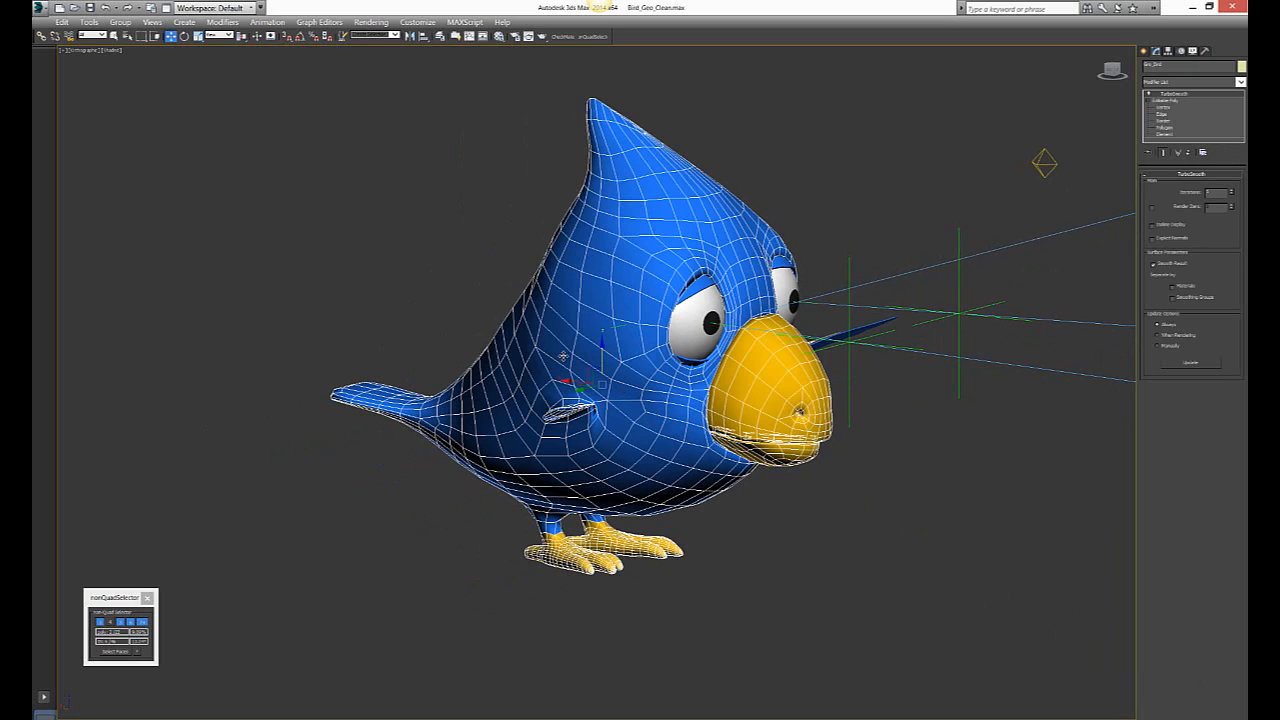
Hide everything but the bird body and switch to its base mesh in the modifier stack.
right_click(600, 328)
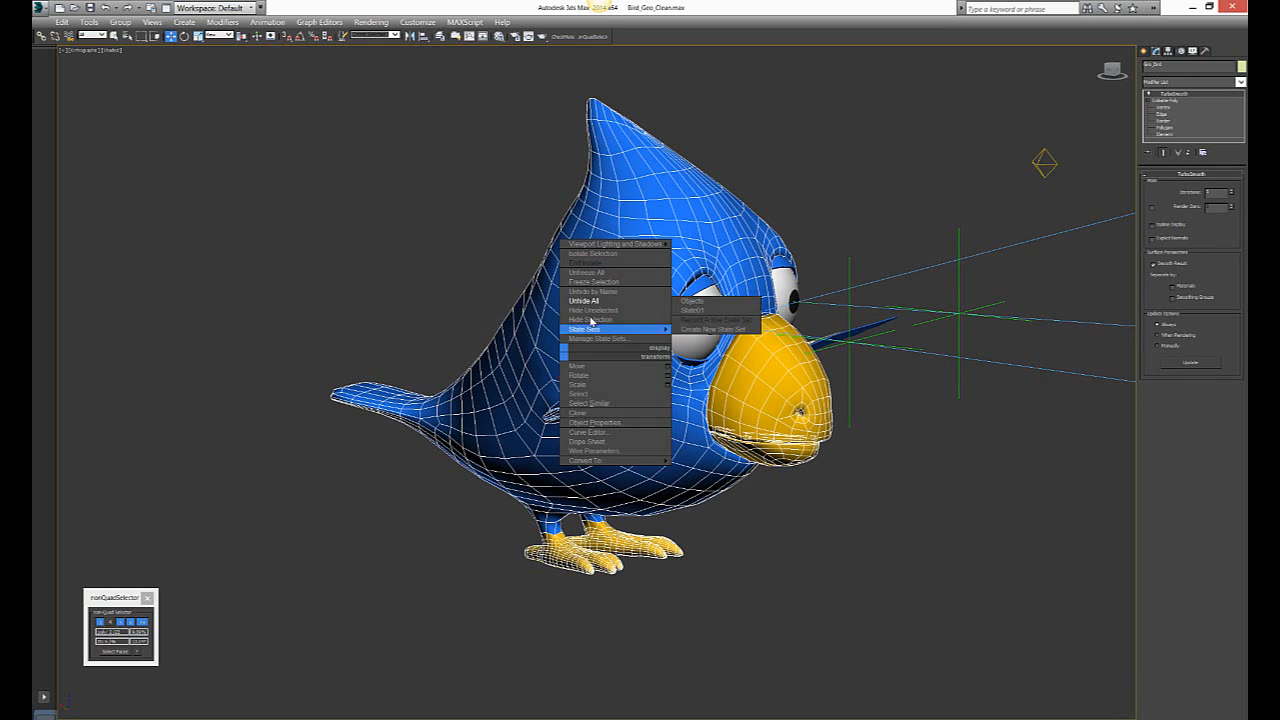
mouse_move(592, 310)
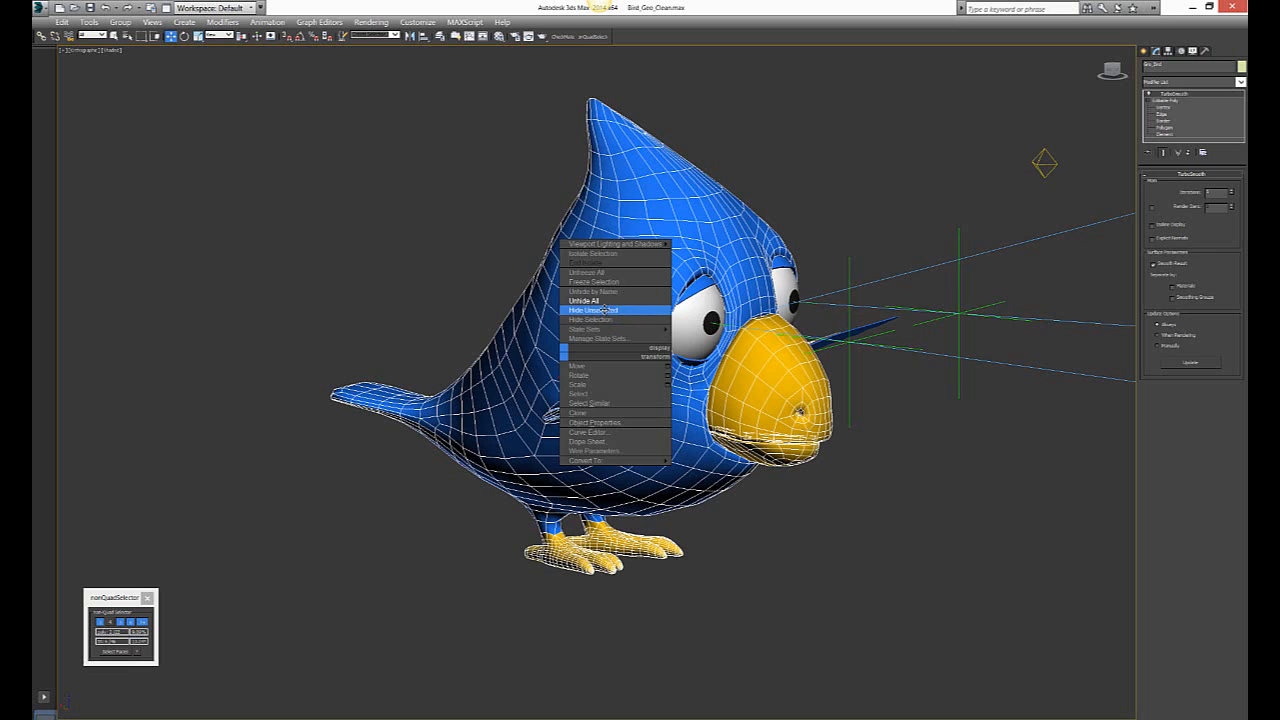
click(592, 312)
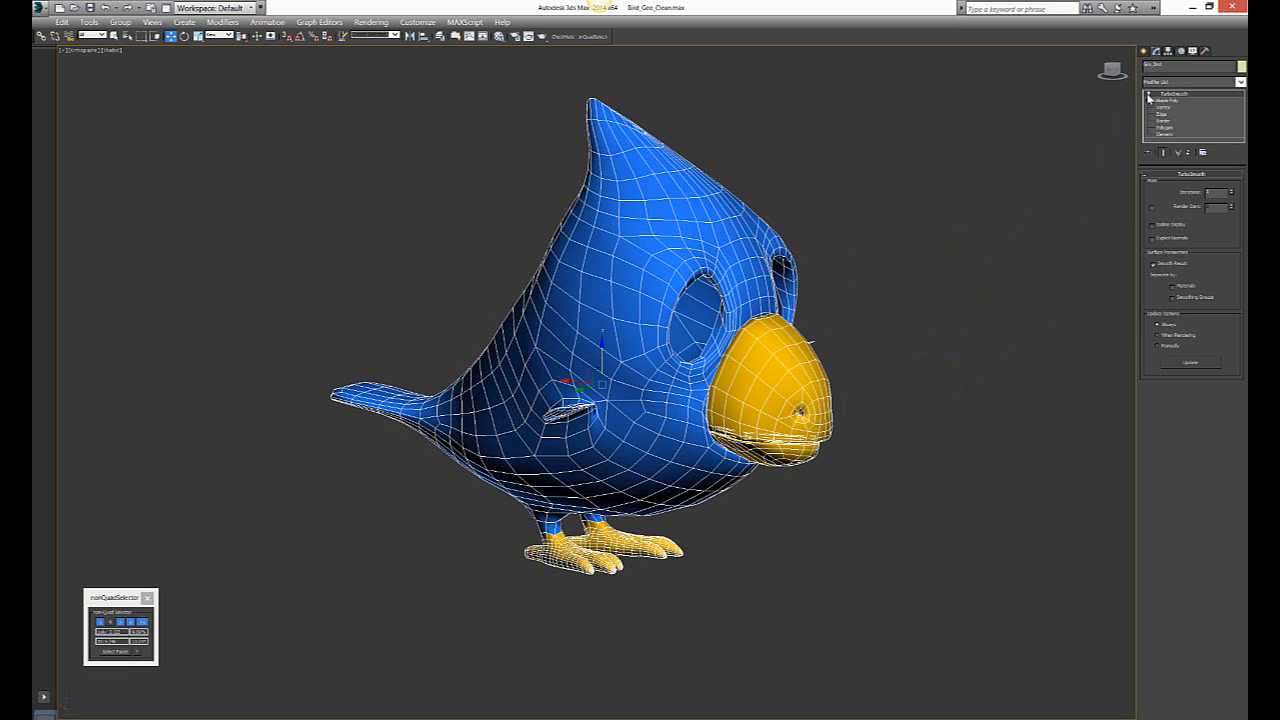
click(1164, 100)
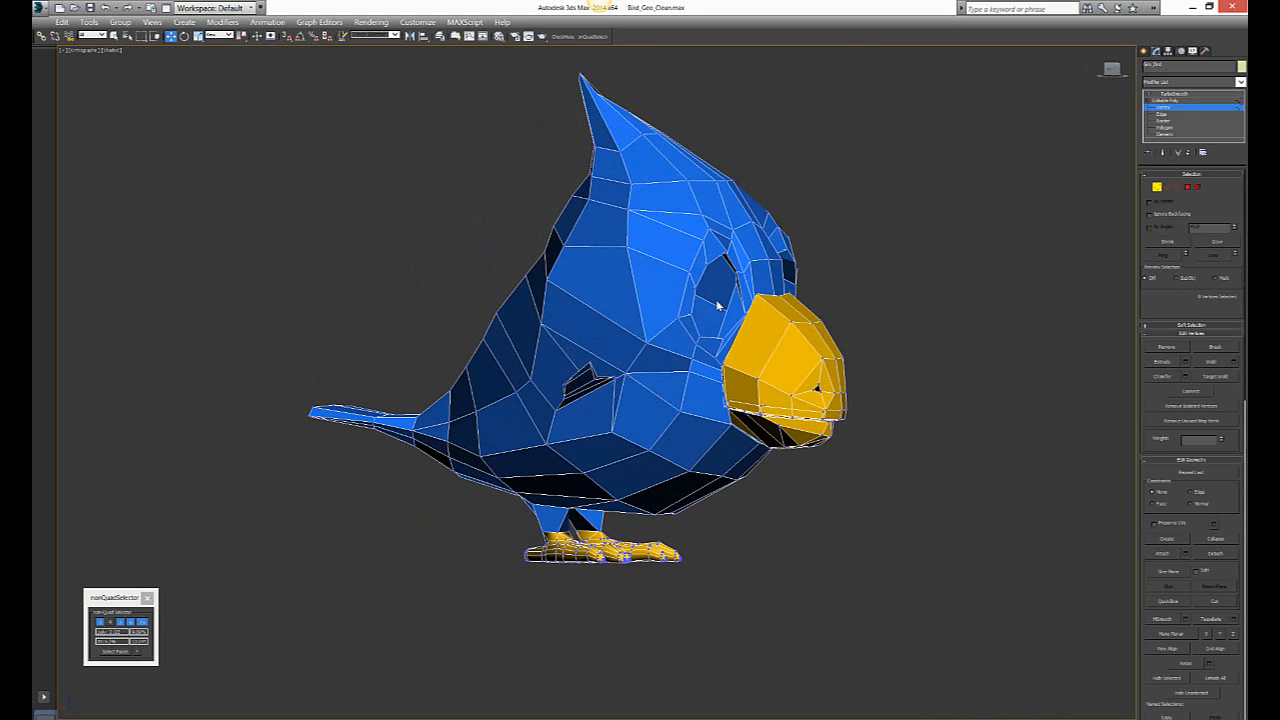
mouse_move(724, 312)
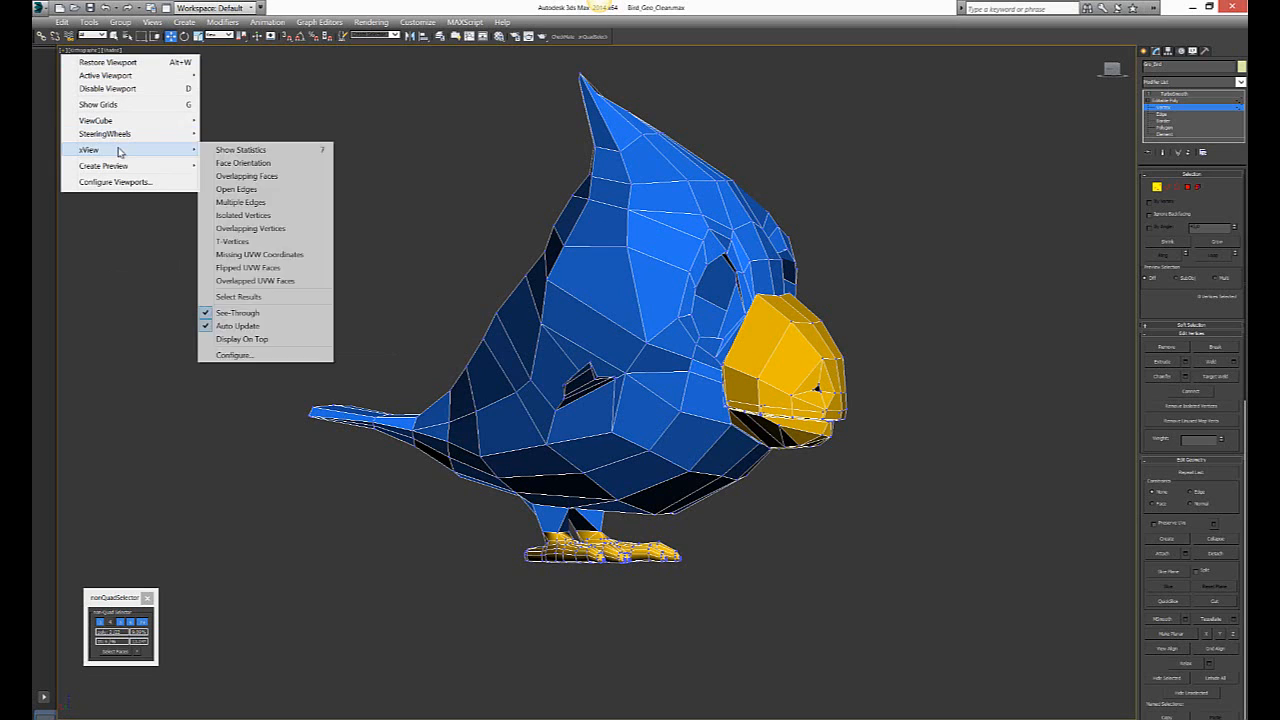
mouse_move(244, 216)
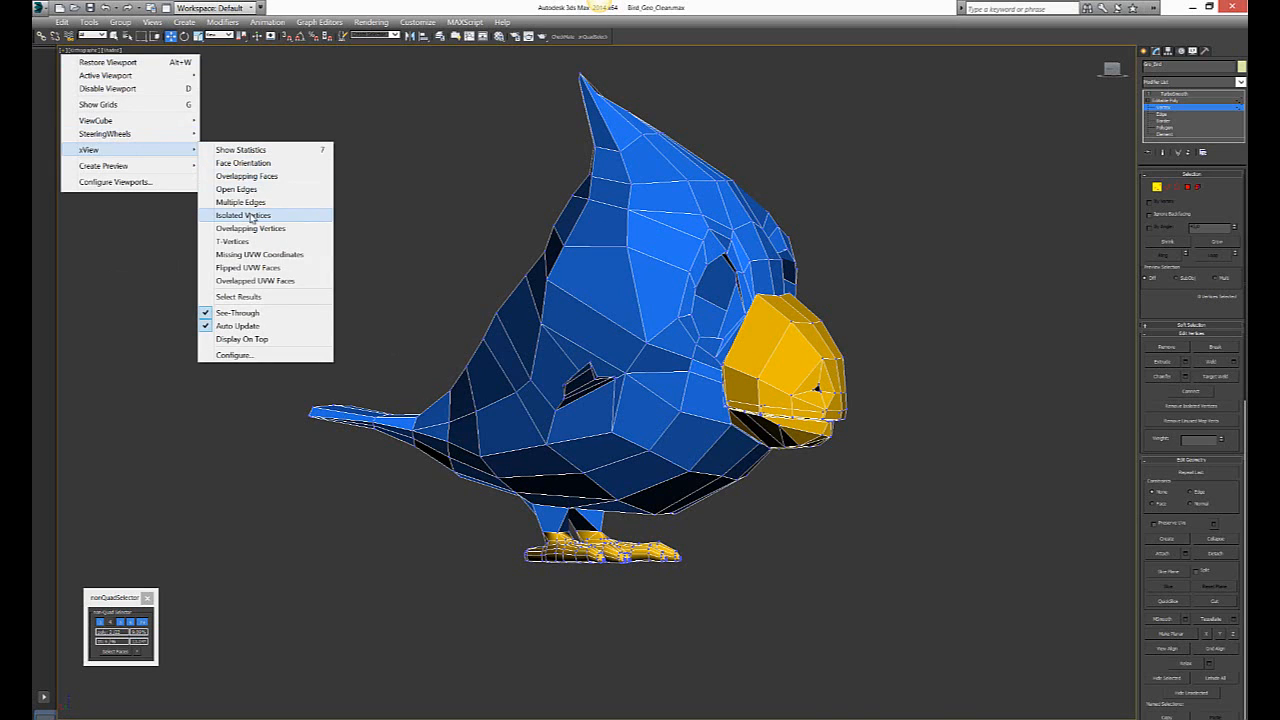
mouse_move(250, 228)
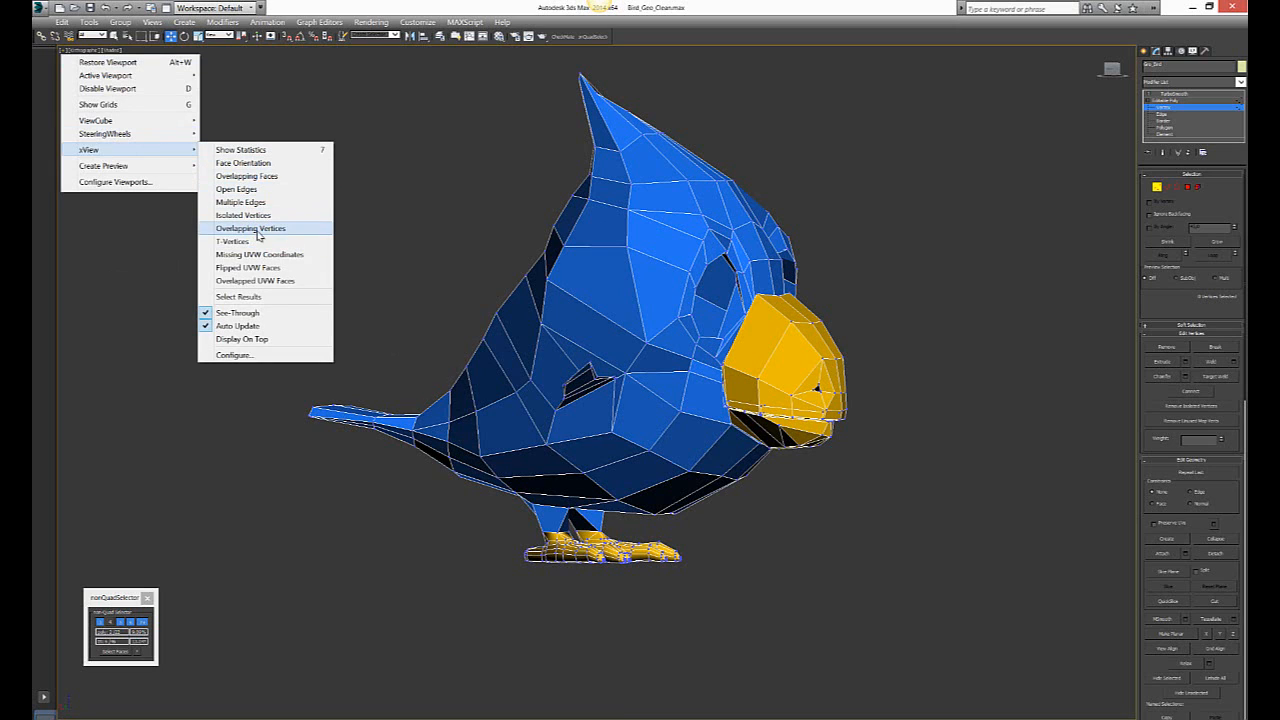
Enable the xView Overlapping Vertices check on the bird mesh.
click(250, 228)
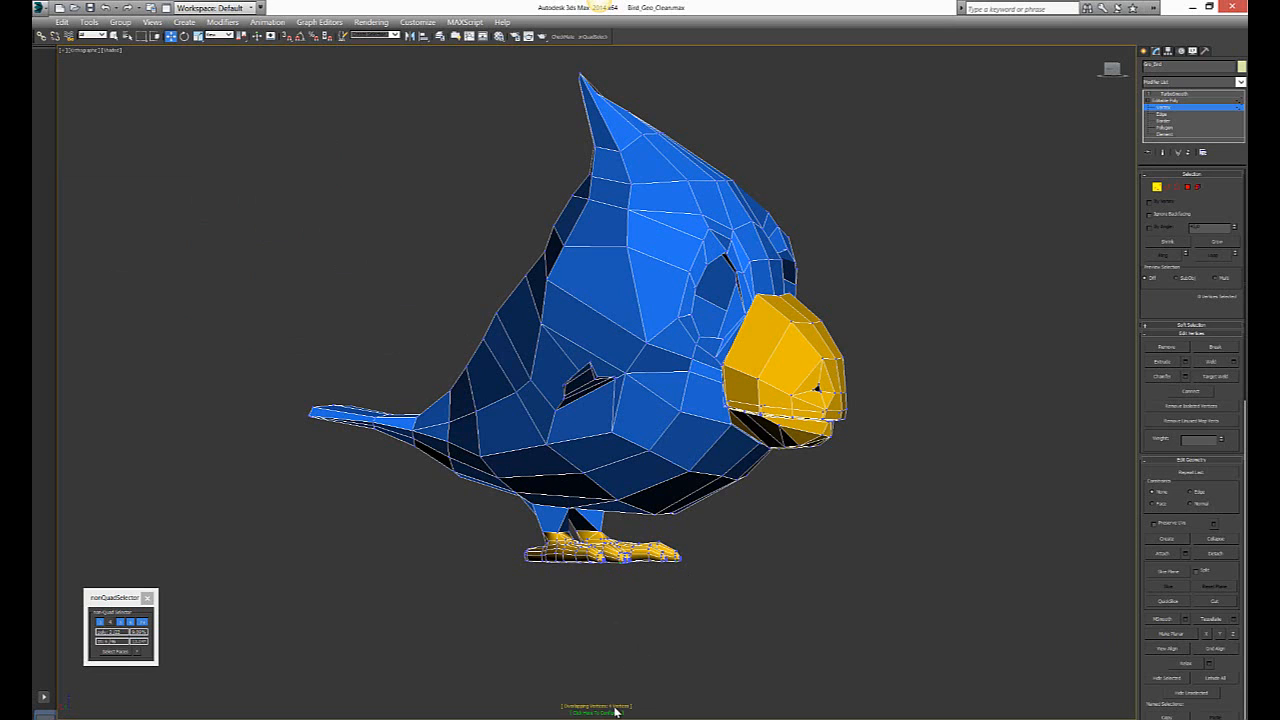
mouse_move(640, 612)
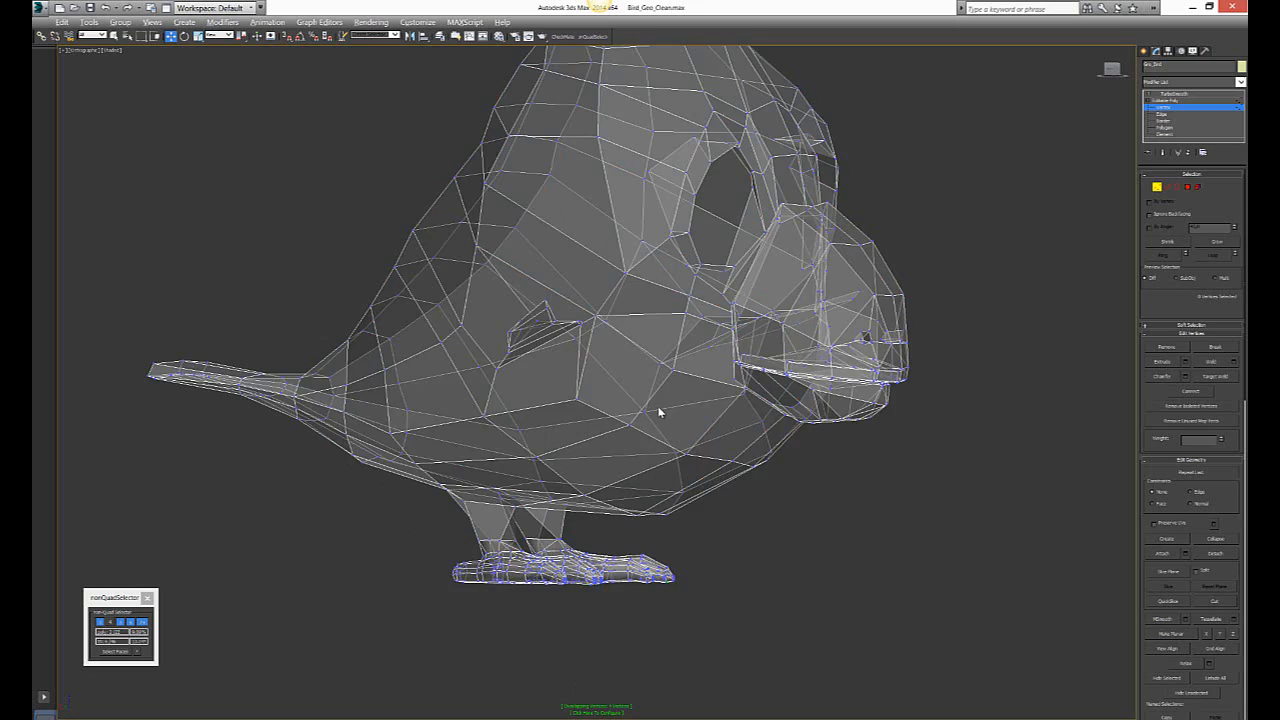
Orbit around the bird to view the foot with flagged vertices.
drag(660, 410, 616, 462)
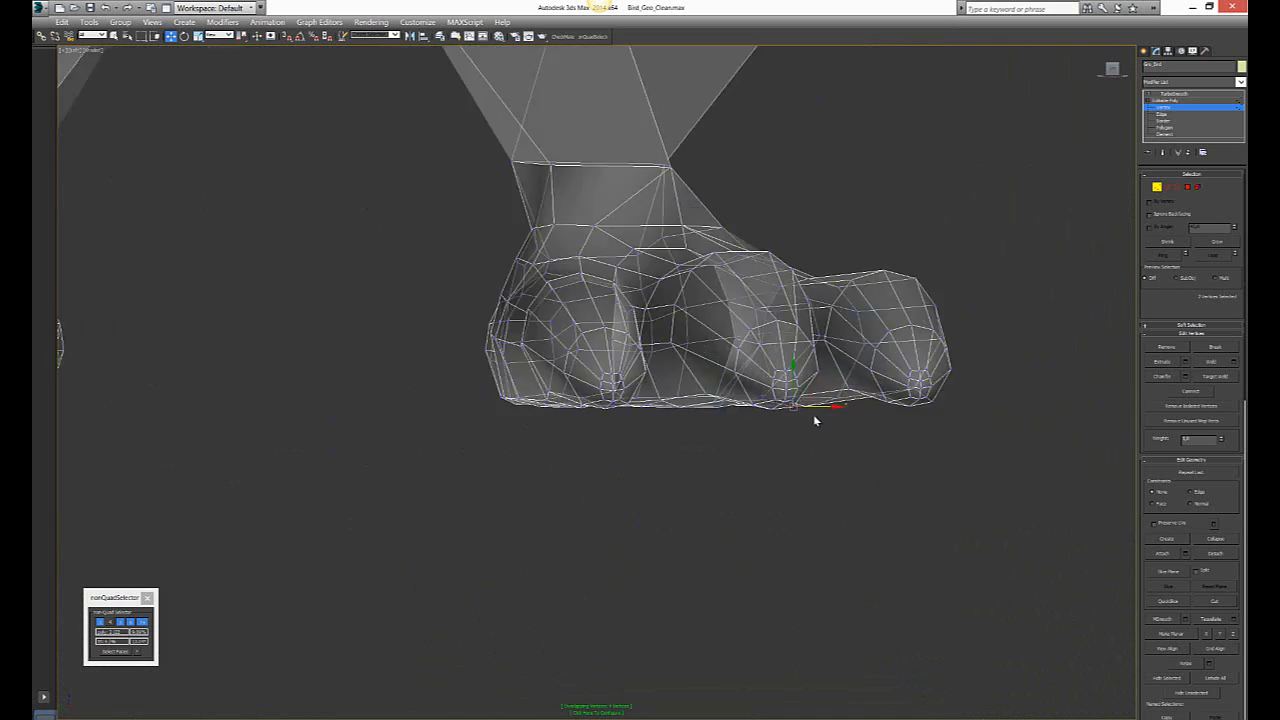
Zoom between the toes and select the flagged overlapping vertices there.
scroll(down, 3)
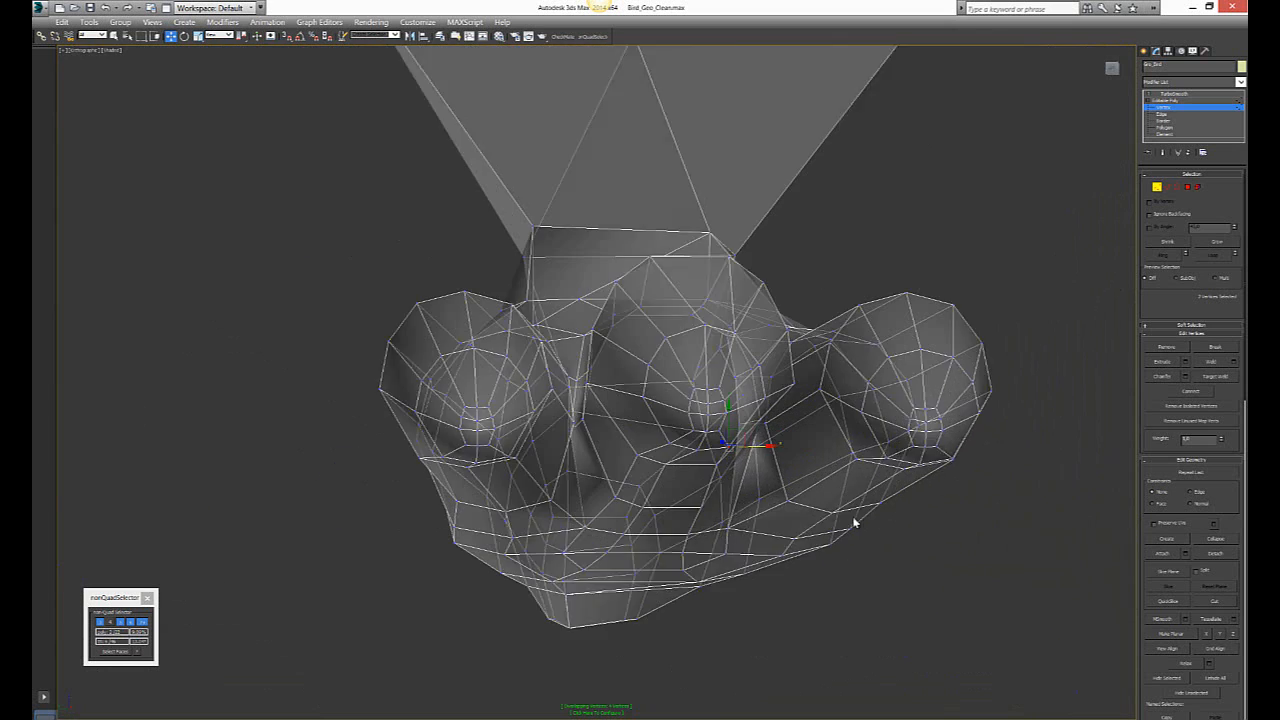
scroll(up, 3)
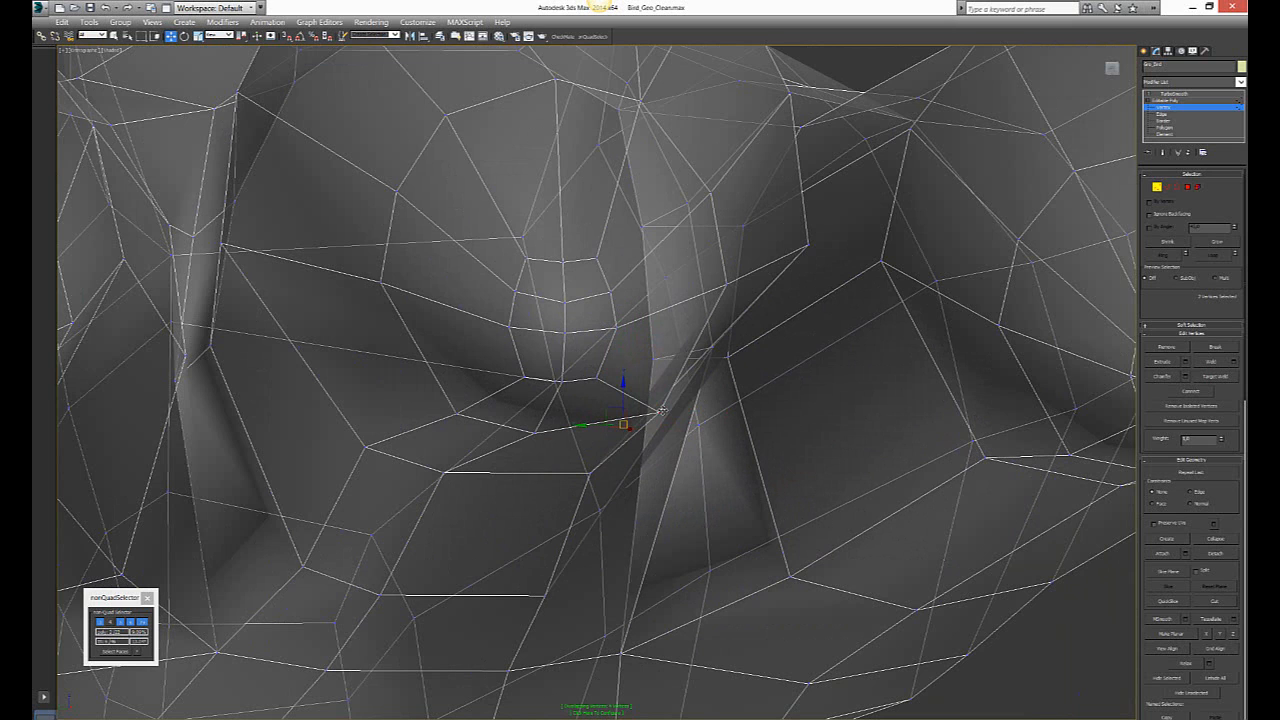
drag(624, 424, 664, 414)
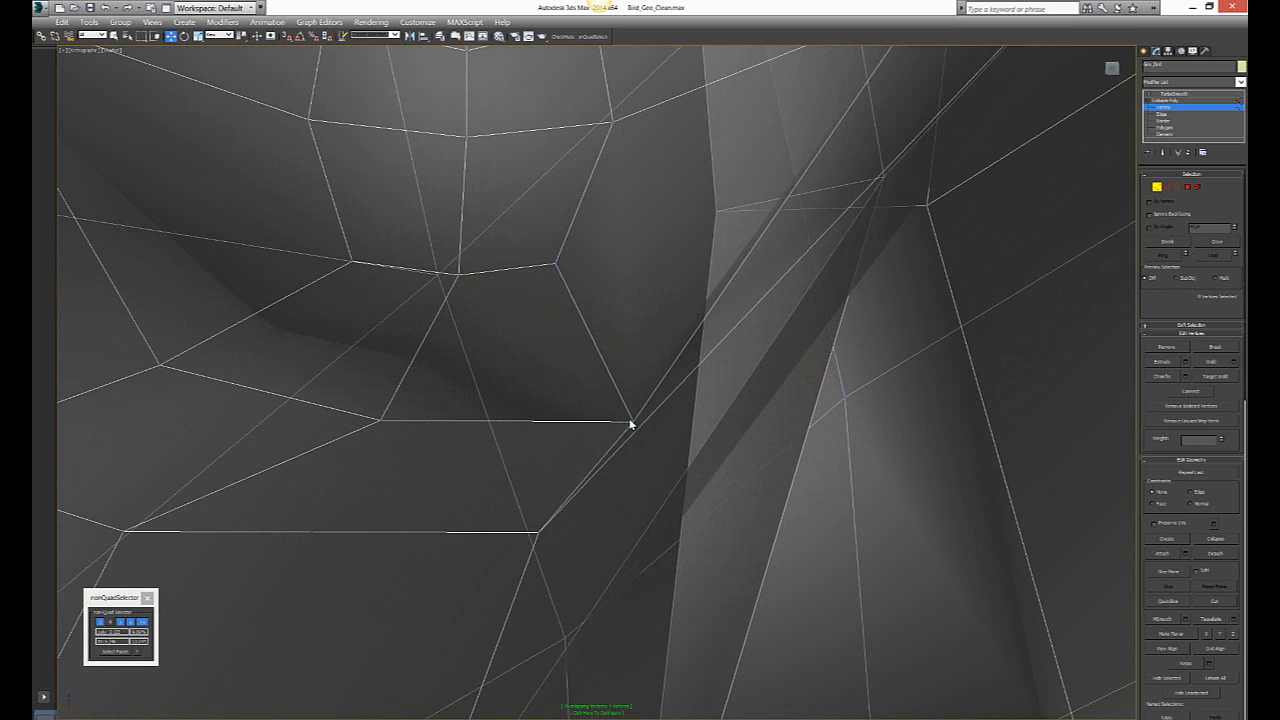
click(632, 420)
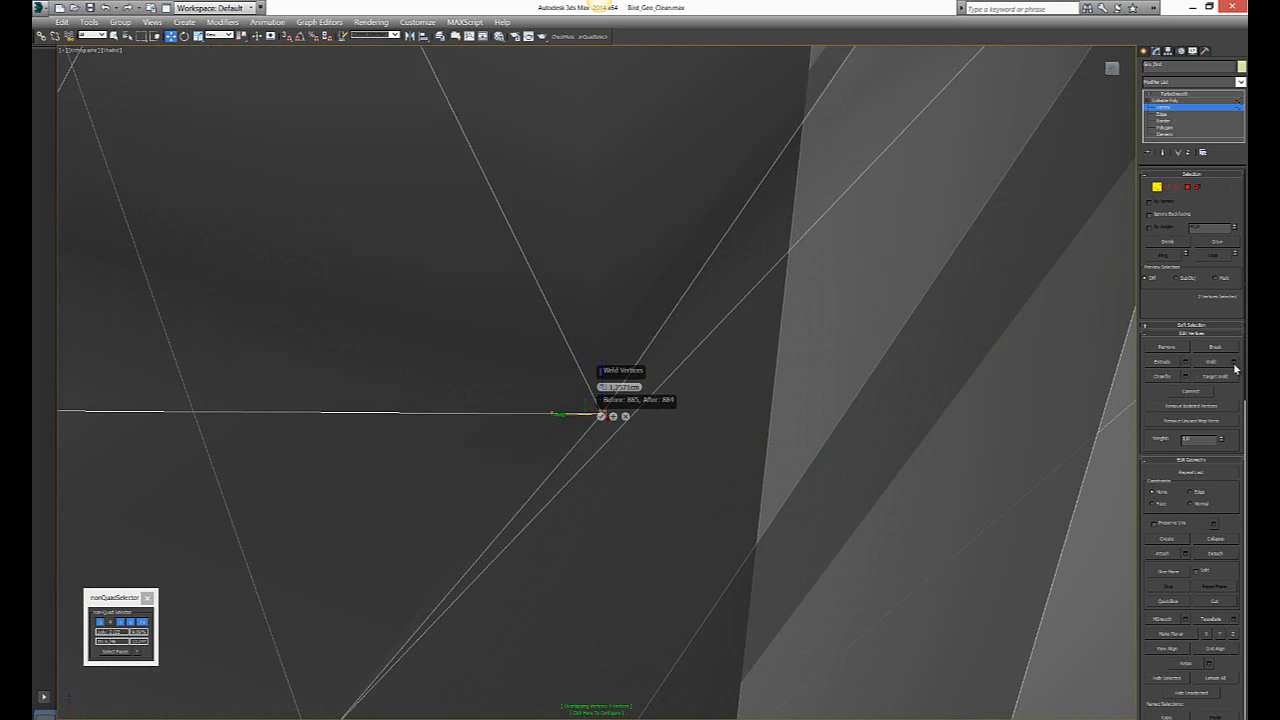
Weld the selected overlapping vertices between the toes into one vertex.
click(600, 416)
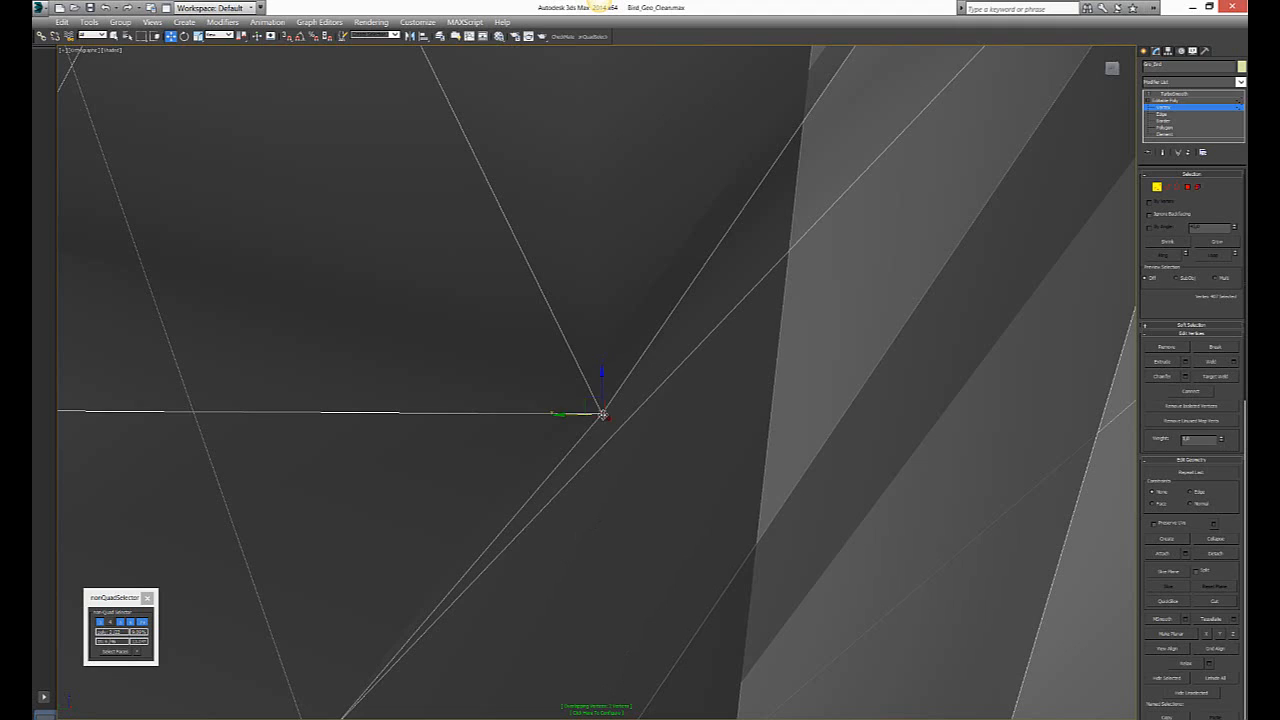
Orbit the view to locate the second flagged overlap on the feet.
scroll(down, 3)
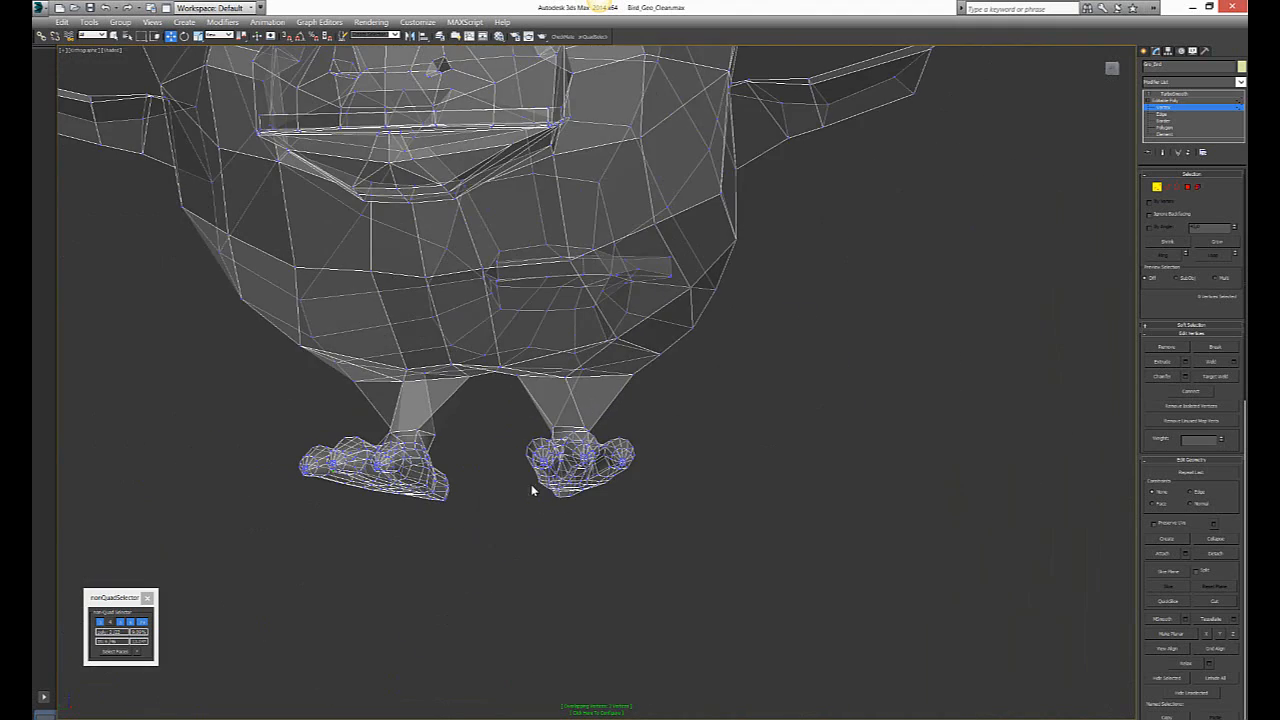
drag(532, 490, 862, 264)
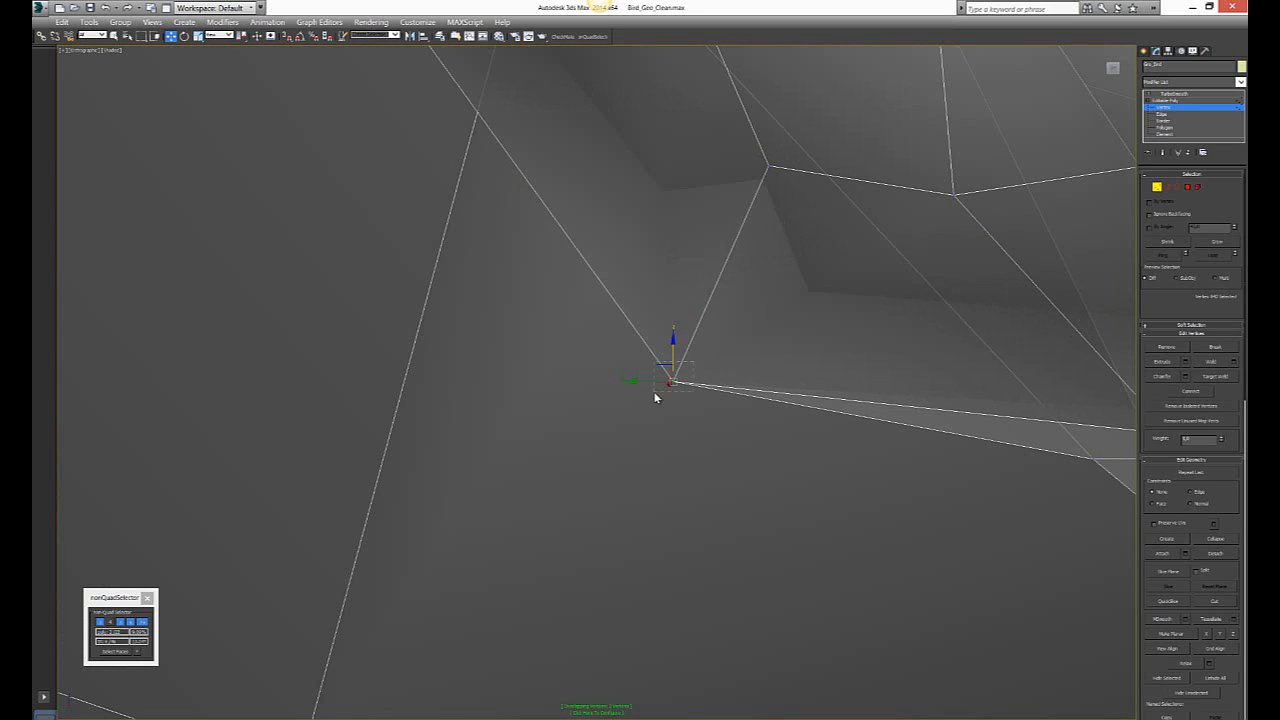
Weld the second set of overlapping vertices and reselect the result to verify it.
click(1232, 362)
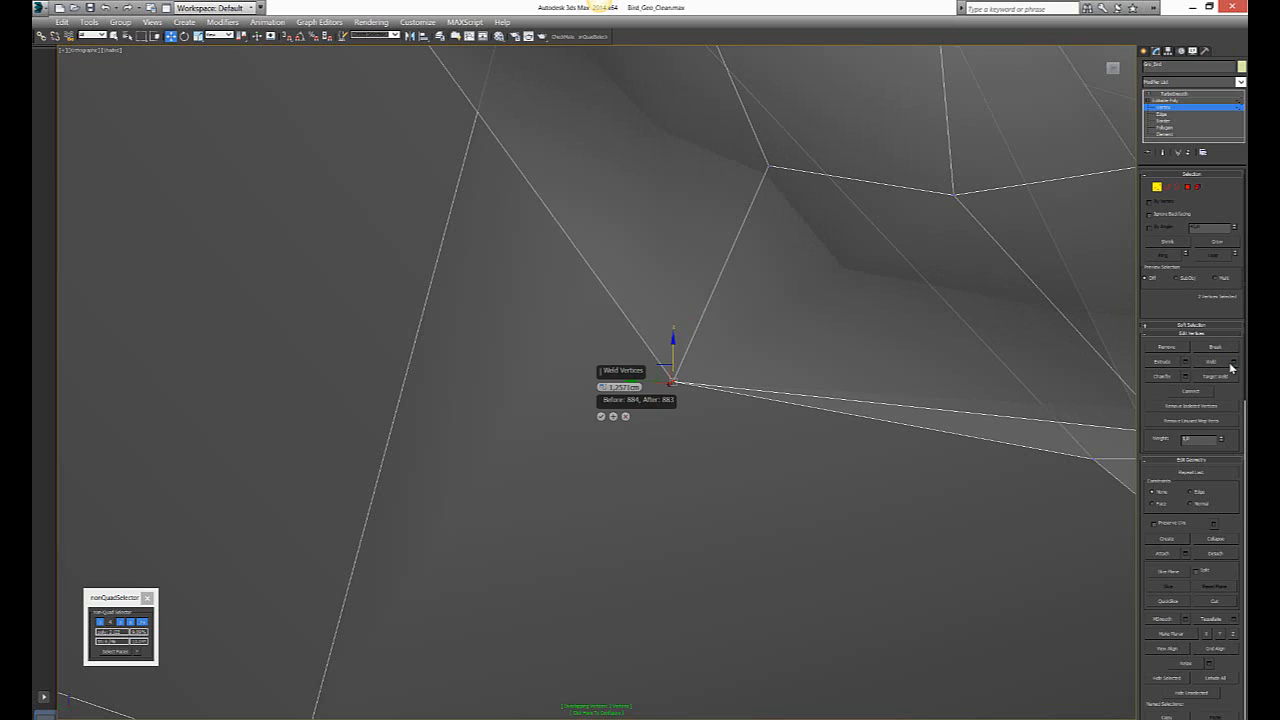
click(600, 416)
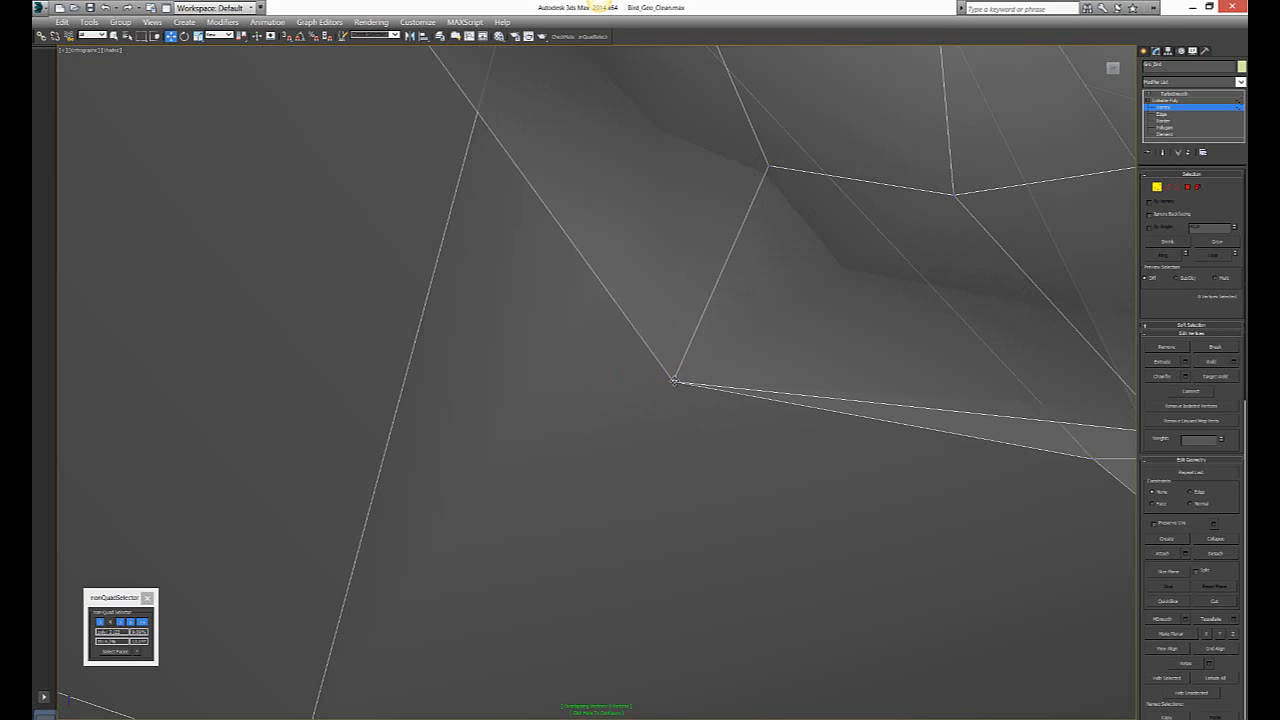
click(672, 380)
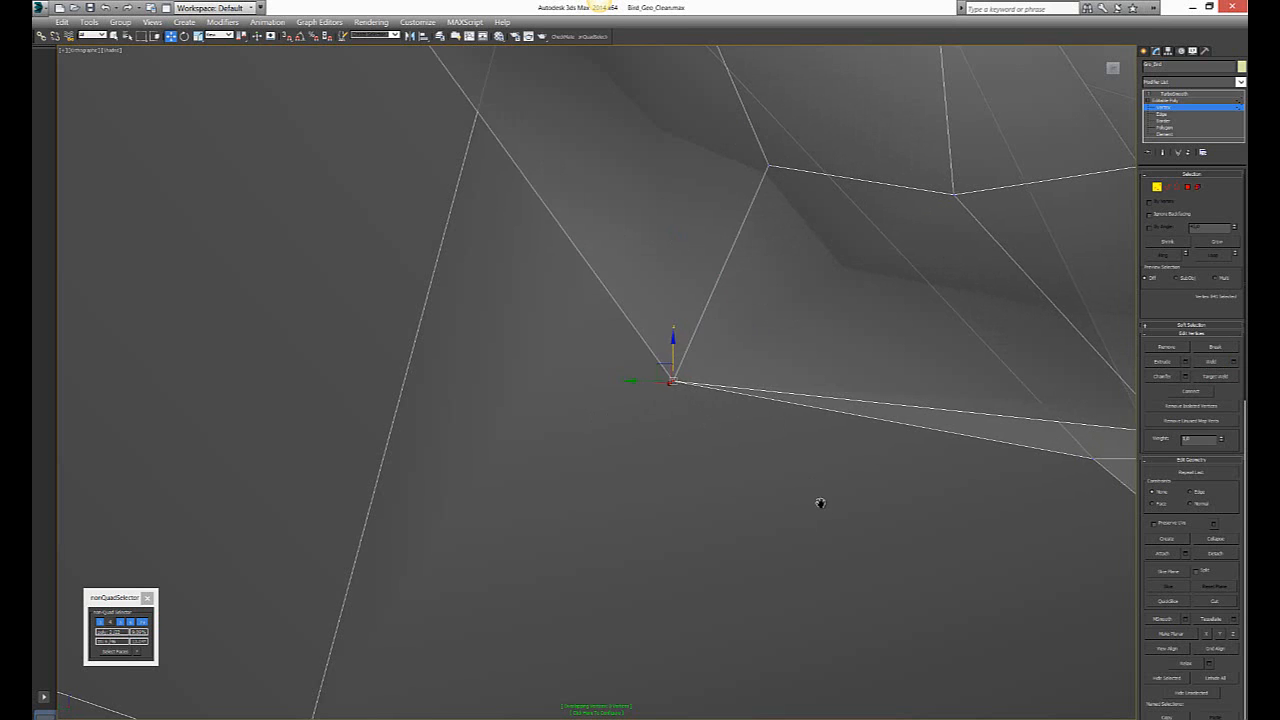